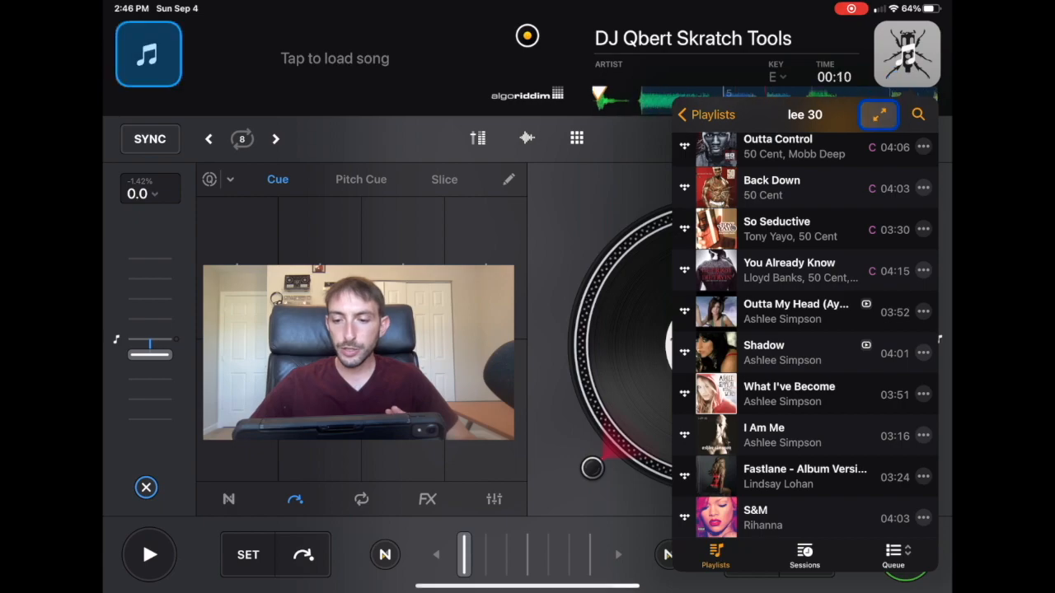
Go back to all playlists, scroll down, and open the 'anylize' playlist
click(707, 114)
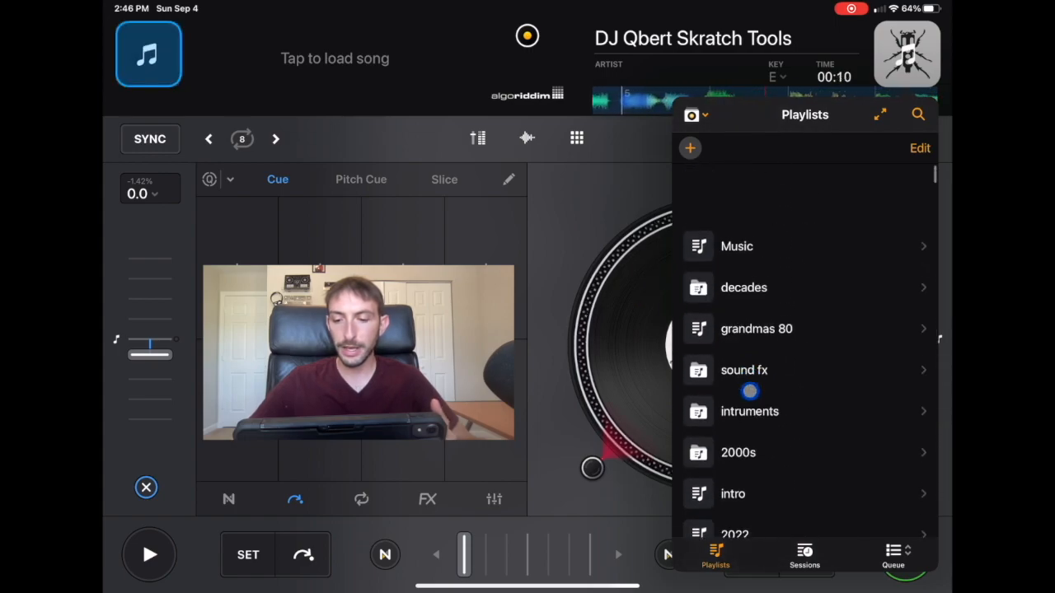
scroll(down, 3)
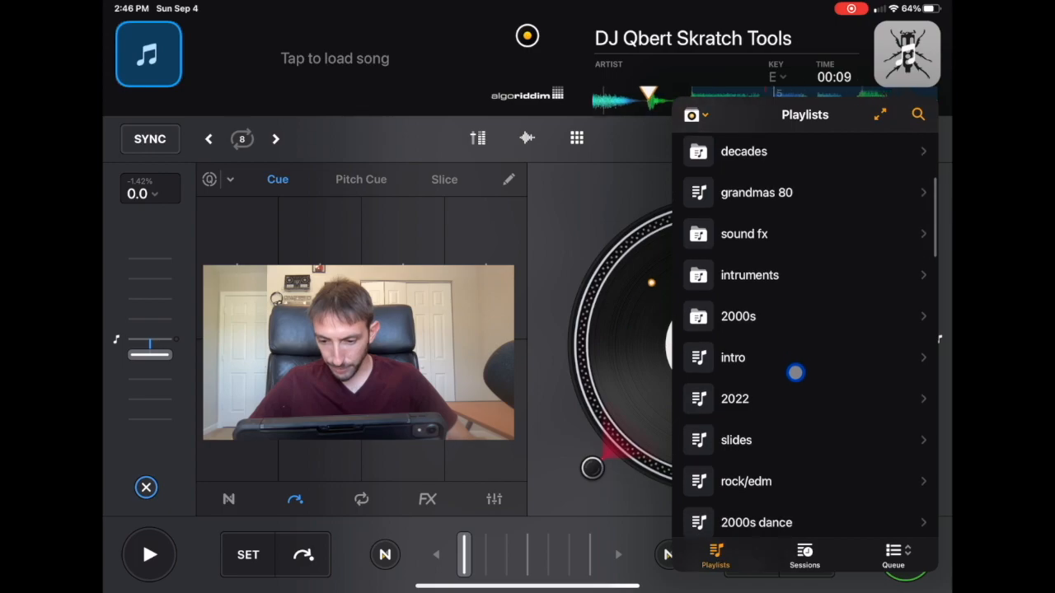
scroll(down, 3)
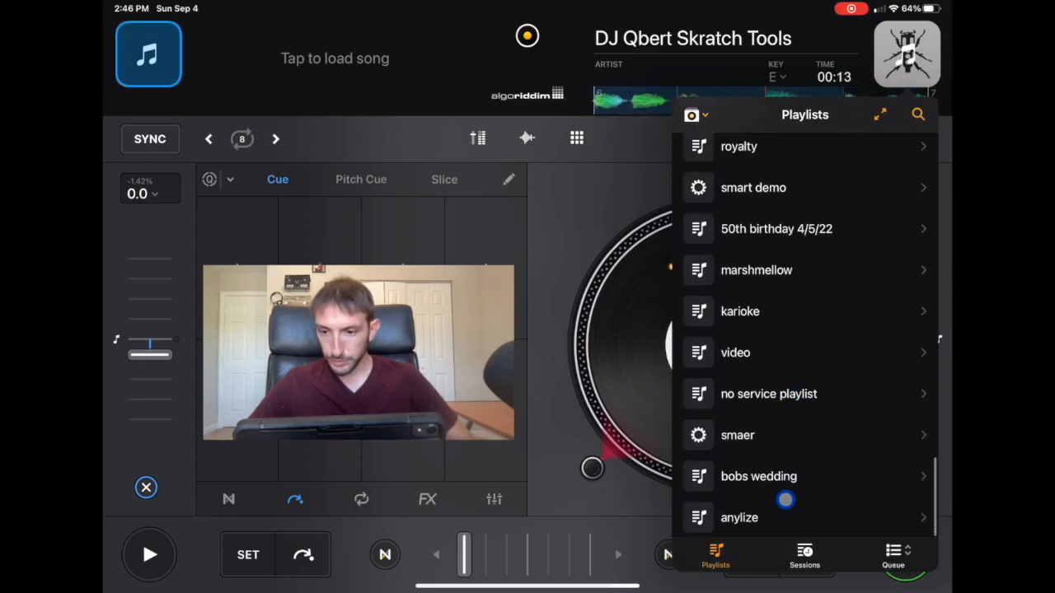
click(739, 517)
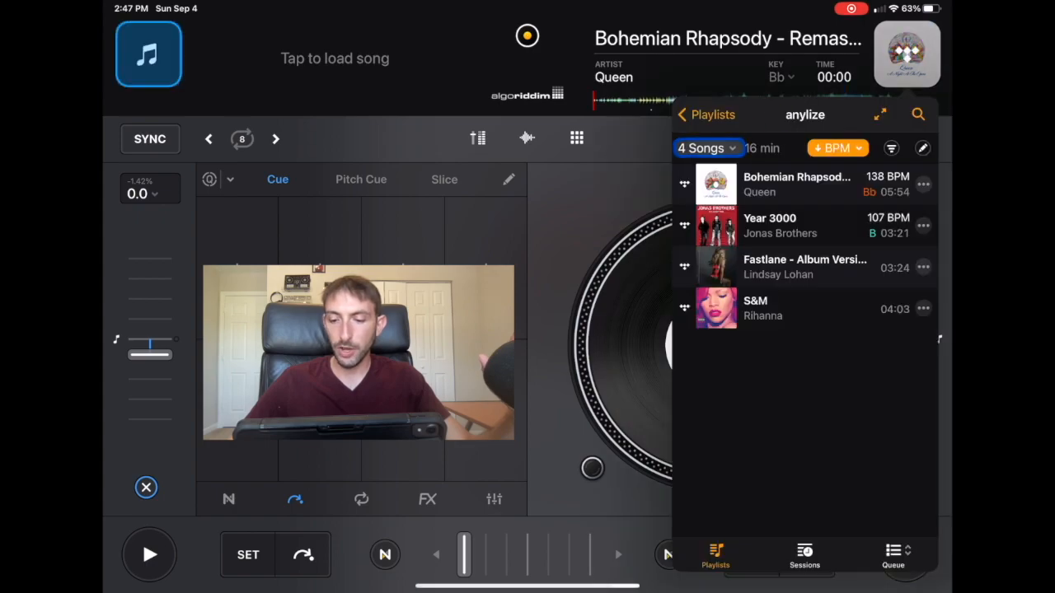
Reopen 'anylize', check and dismiss Fastlane's options, then open the '4 Songs' actions menu
click(705, 115)
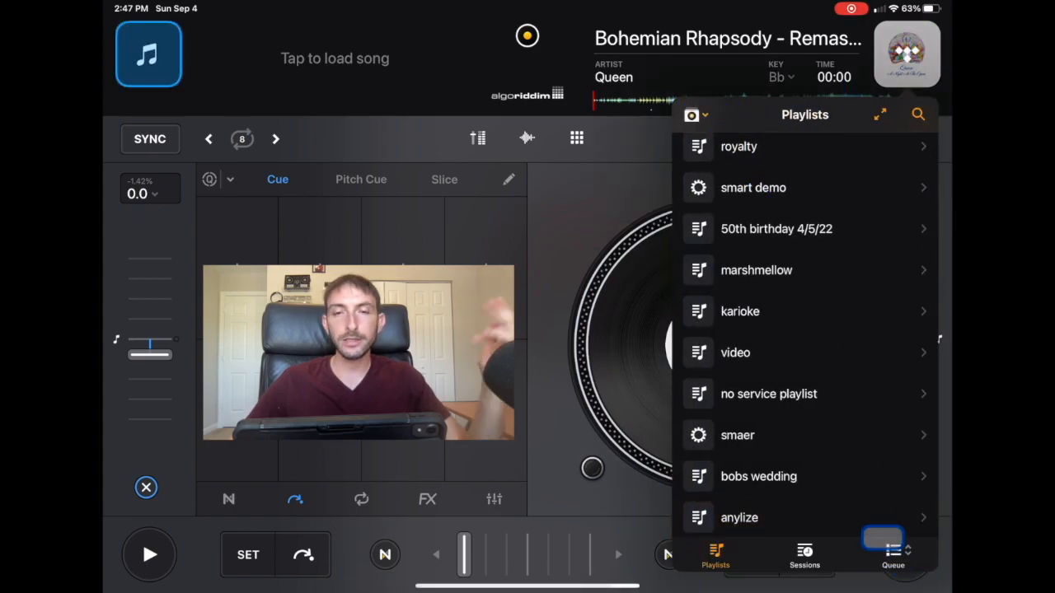
click(740, 517)
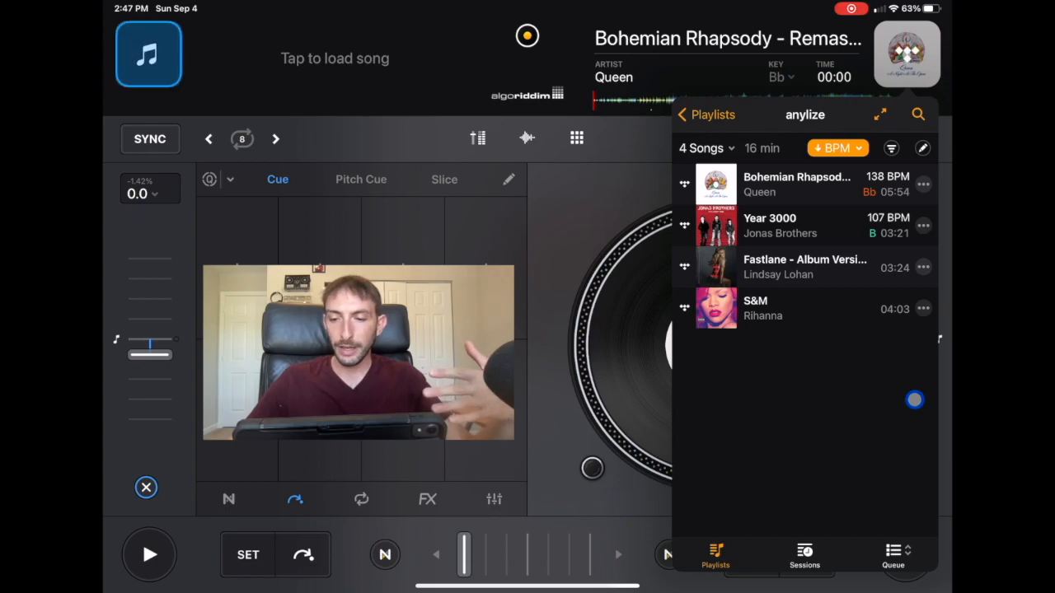
click(923, 226)
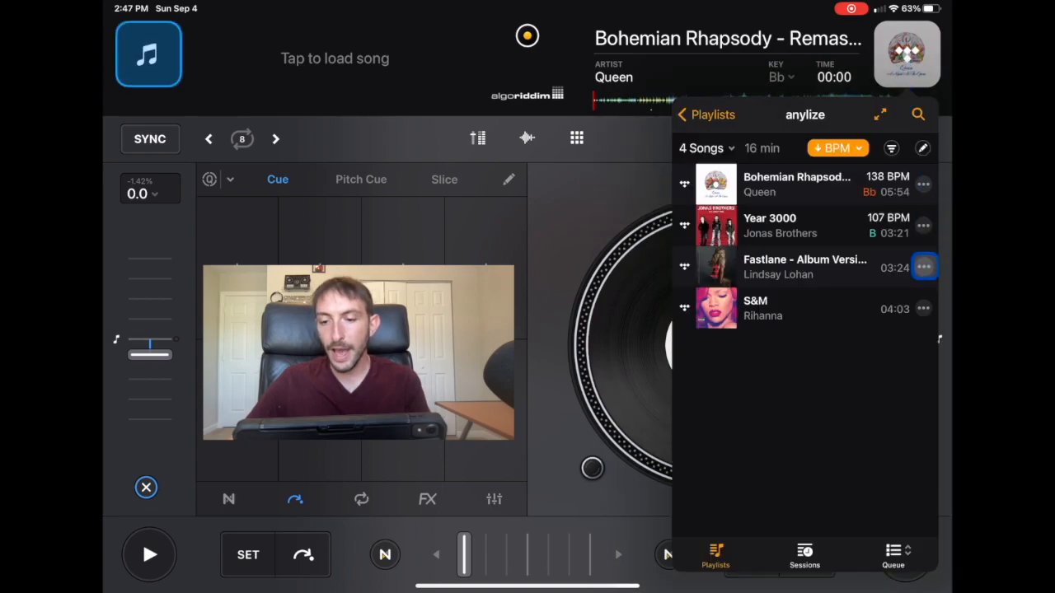
click(924, 266)
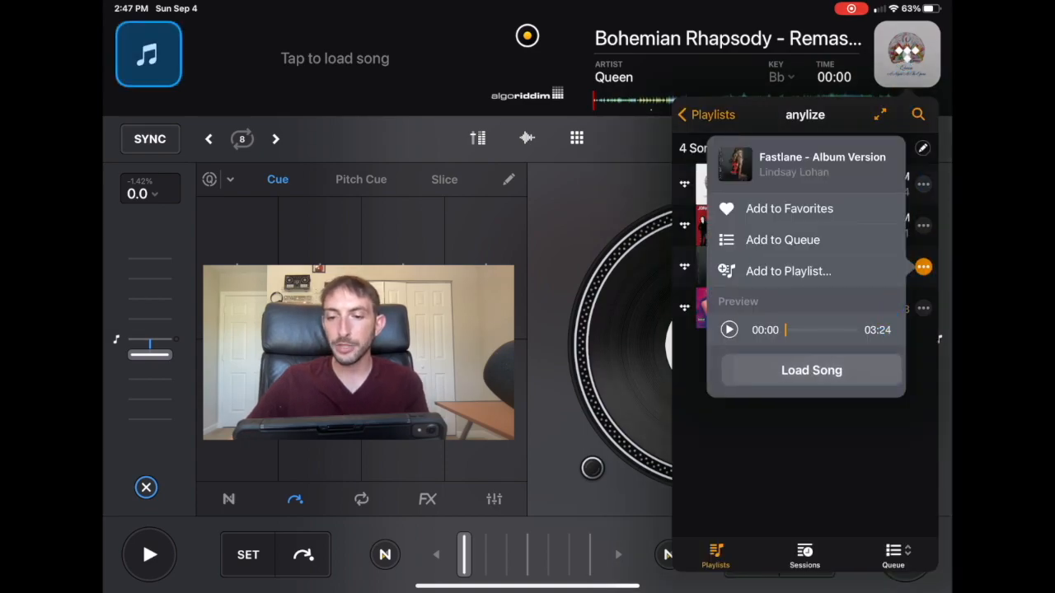
click(811, 370)
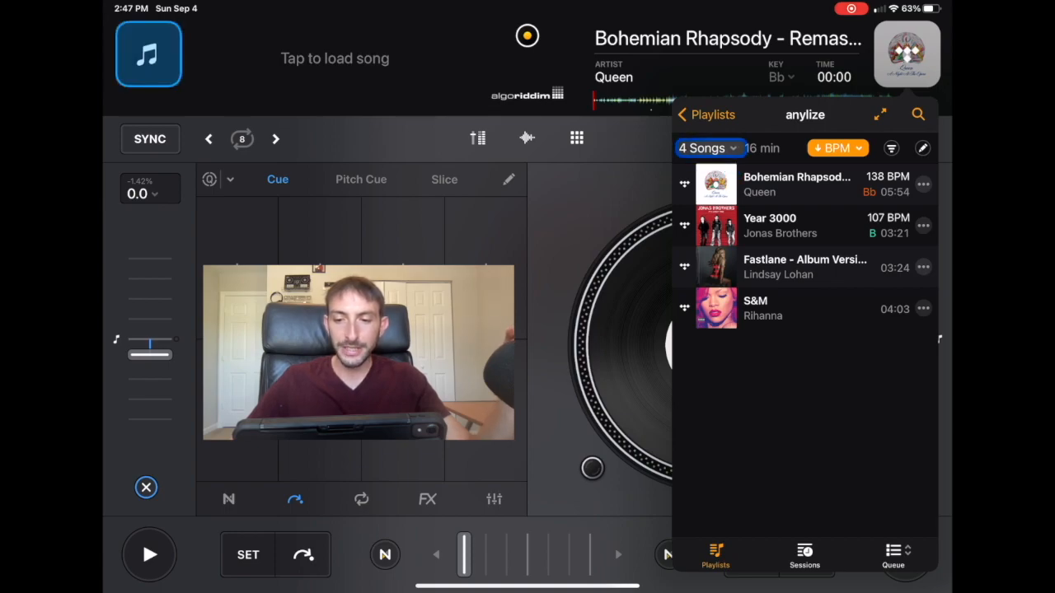
click(704, 147)
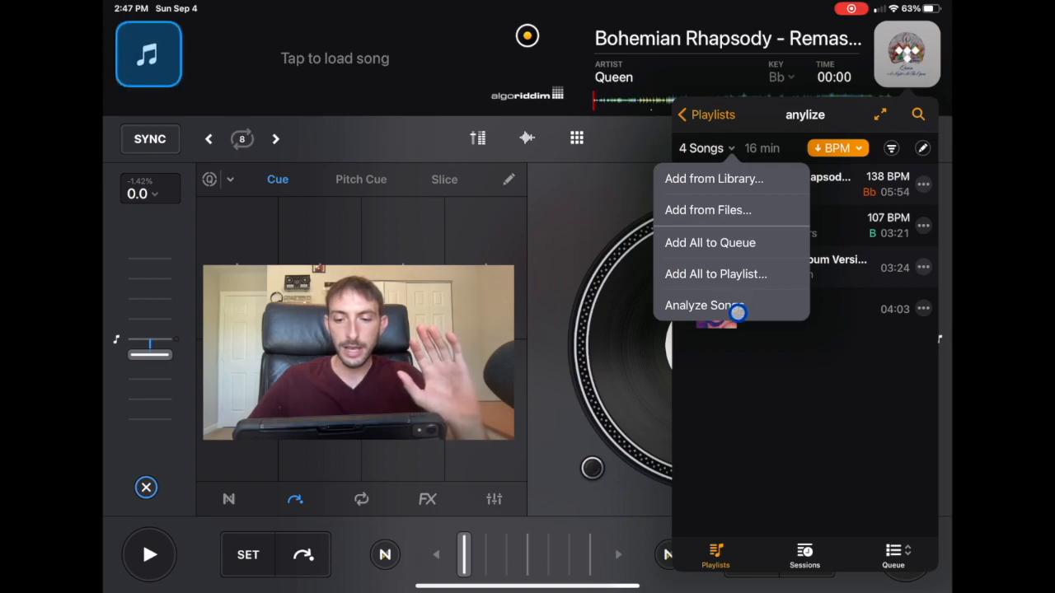
Analyze all four 'anylize' songs and return to the playlist list
click(702, 305)
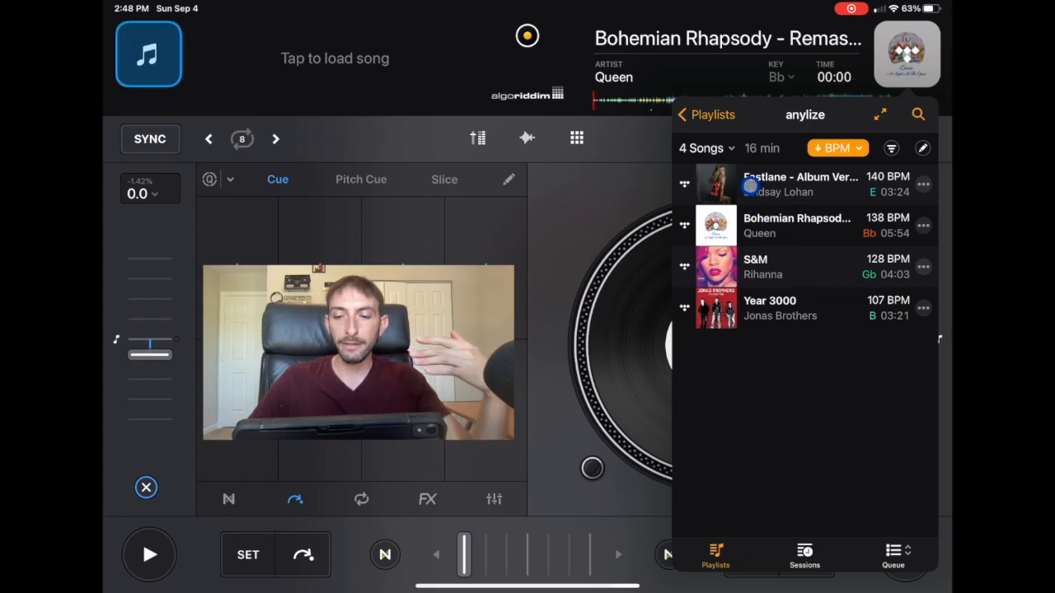
click(706, 115)
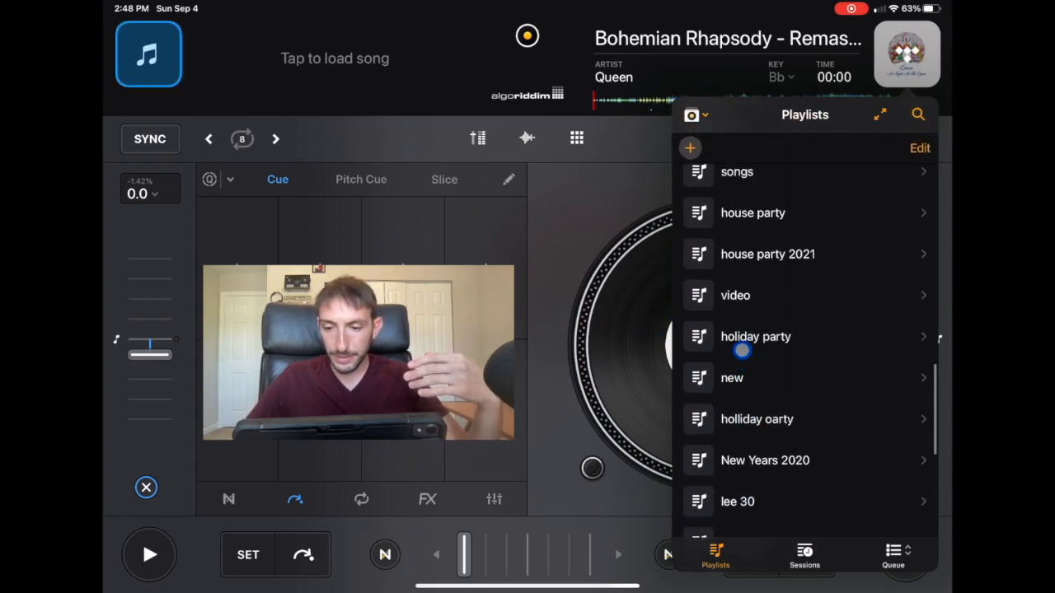
Open the 98-song 'shuffle' playlist, run Analyze Songs, and scroll through the results
scroll(down, 3)
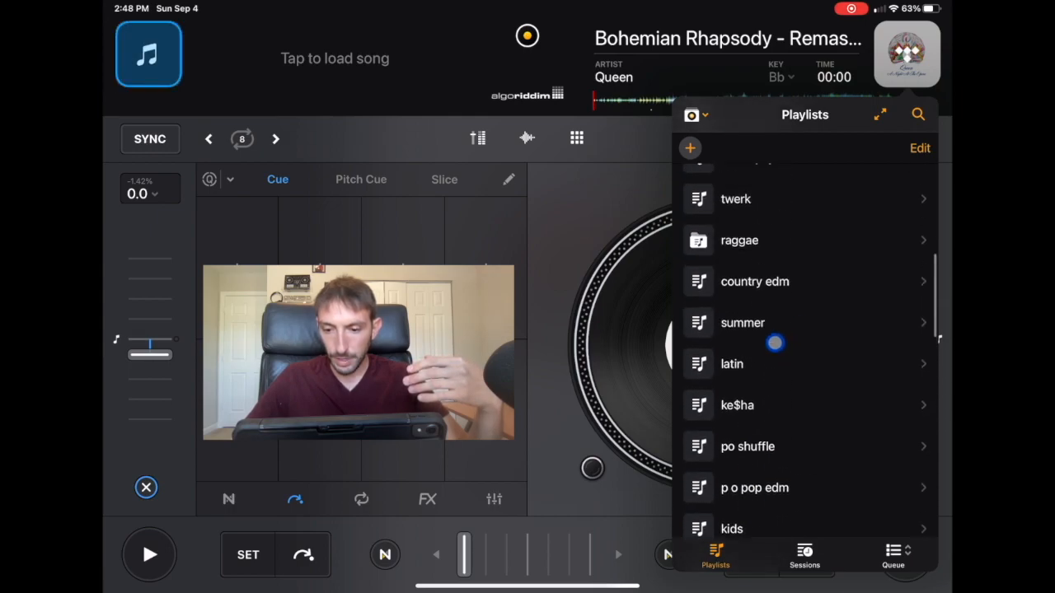
scroll(down, 3)
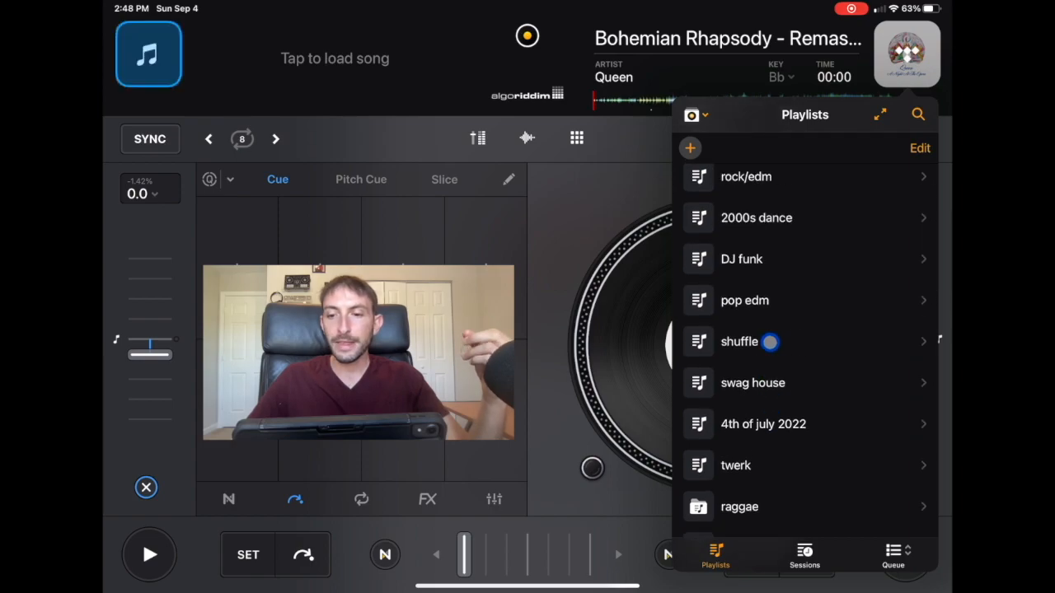
click(738, 341)
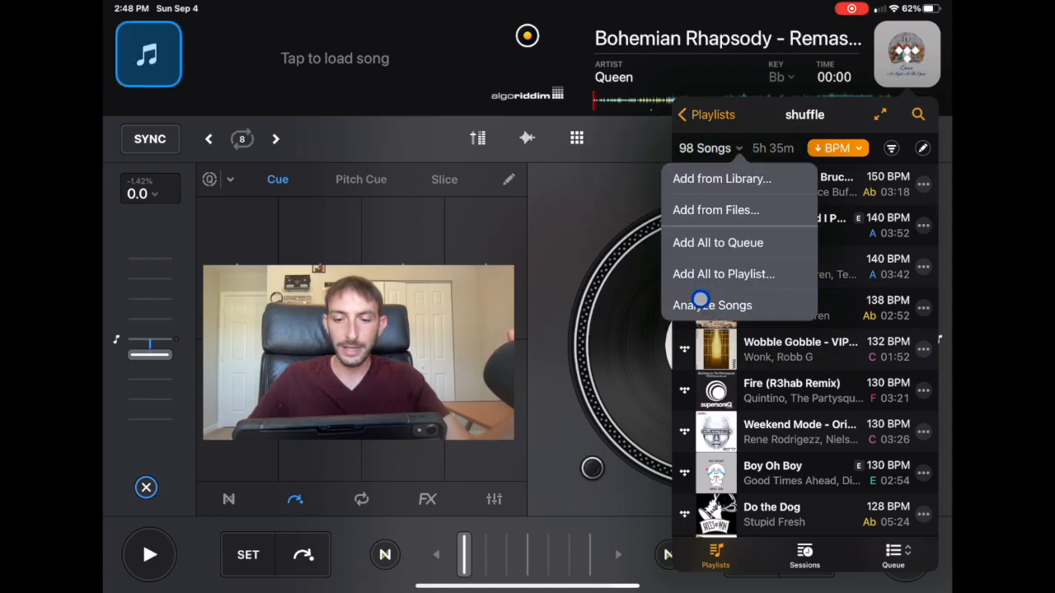
click(712, 305)
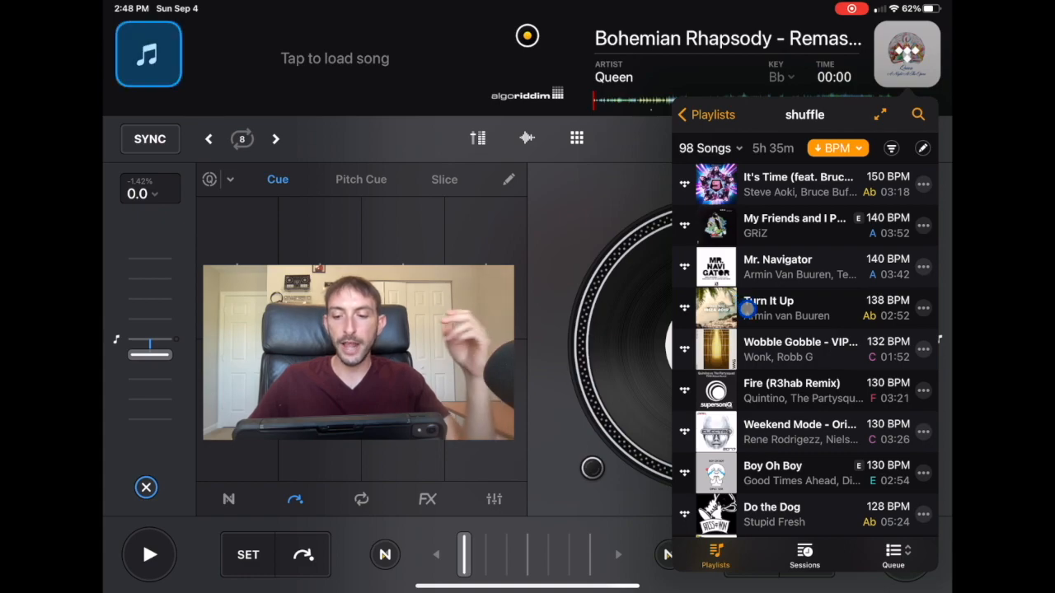
scroll(down, 3)
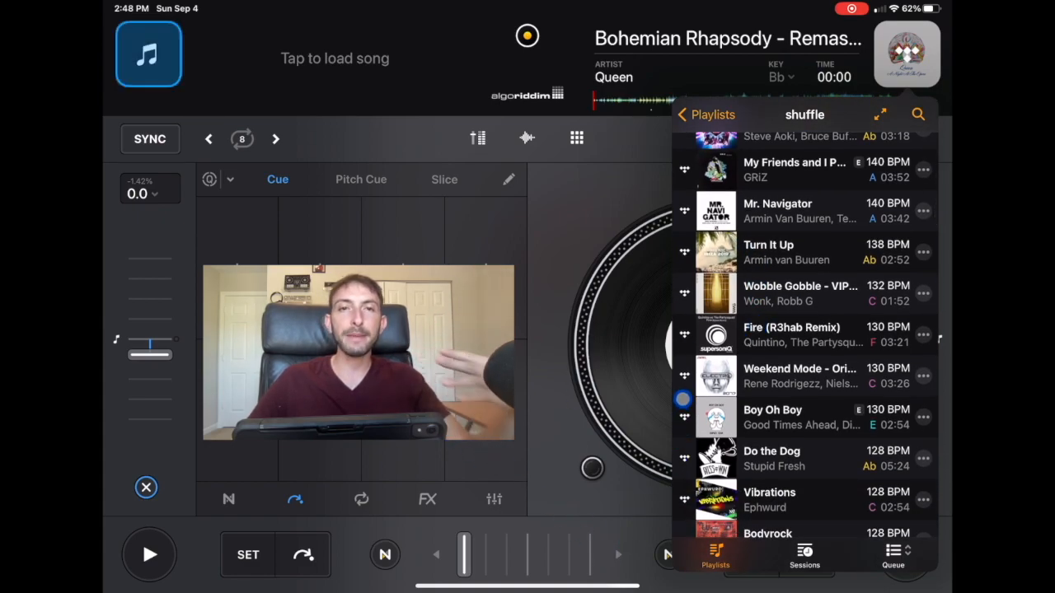
scroll(down, 3)
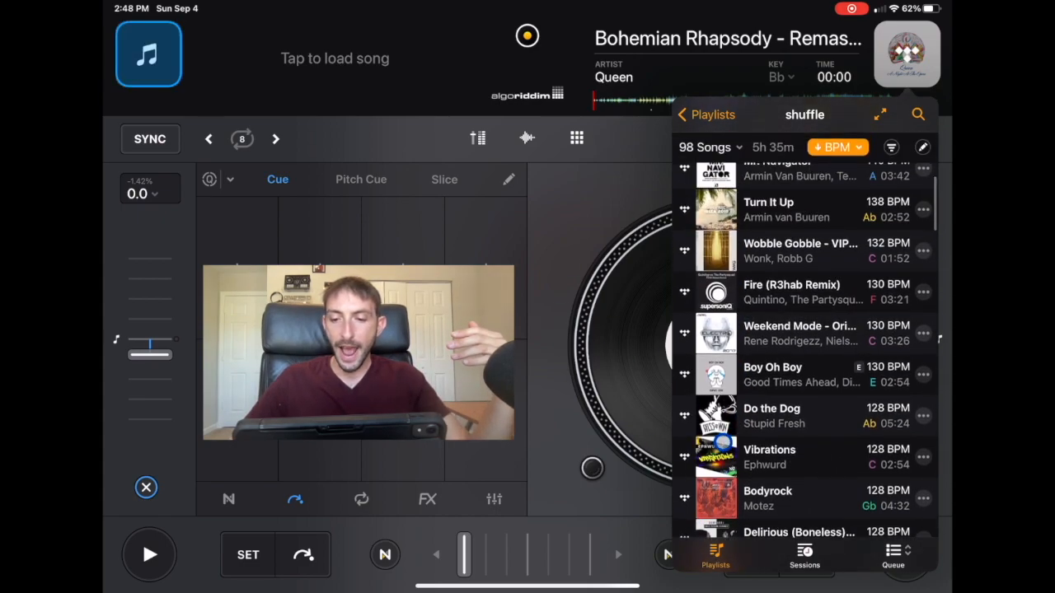
Open the 'slides' playlist and load Cha Cha Slide – Original Live onto the right deck
click(710, 115)
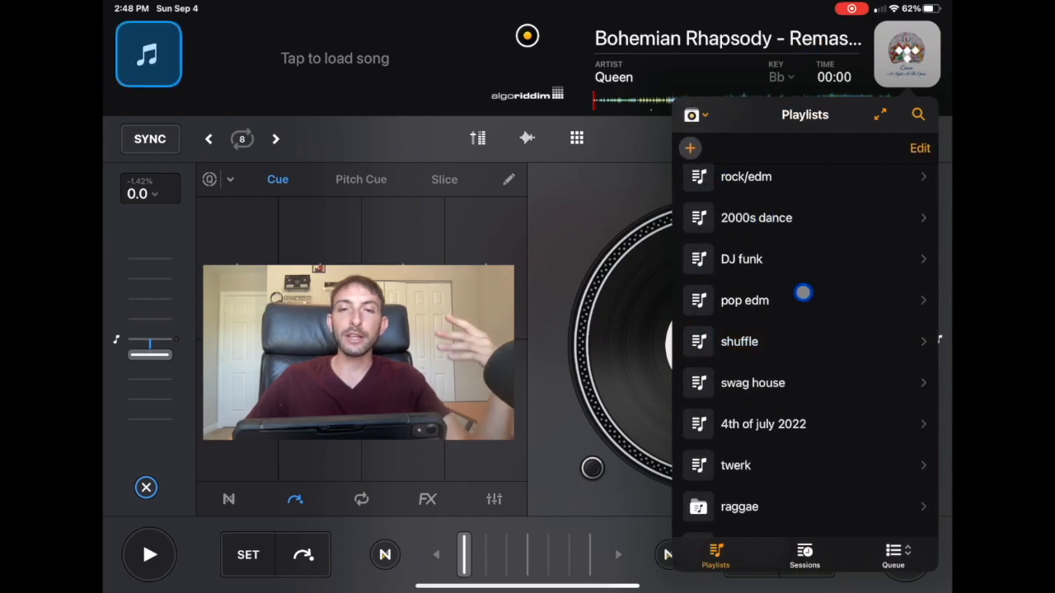
scroll(down, 3)
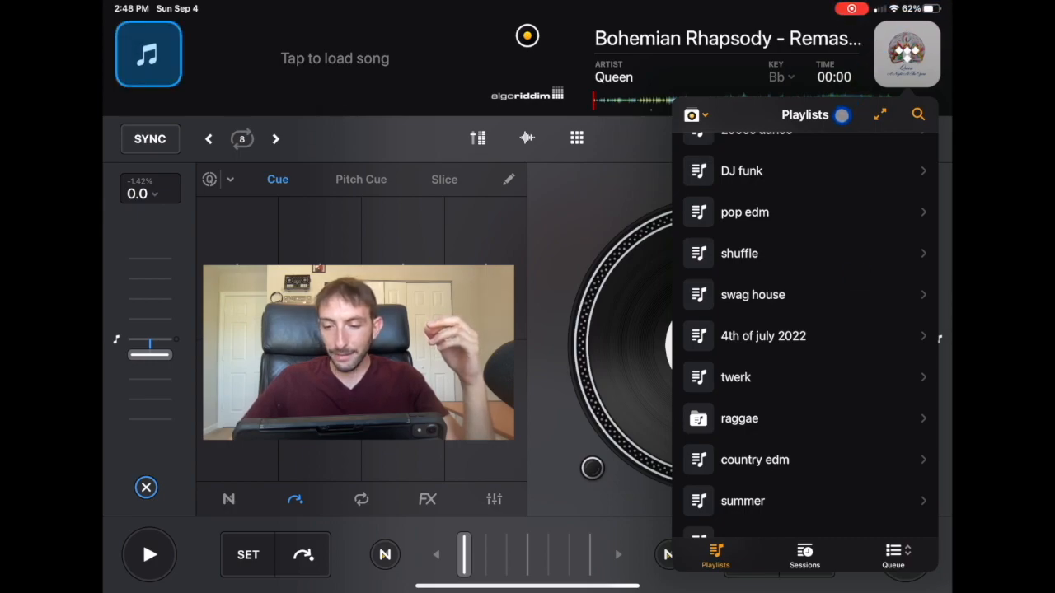
scroll(down, 3)
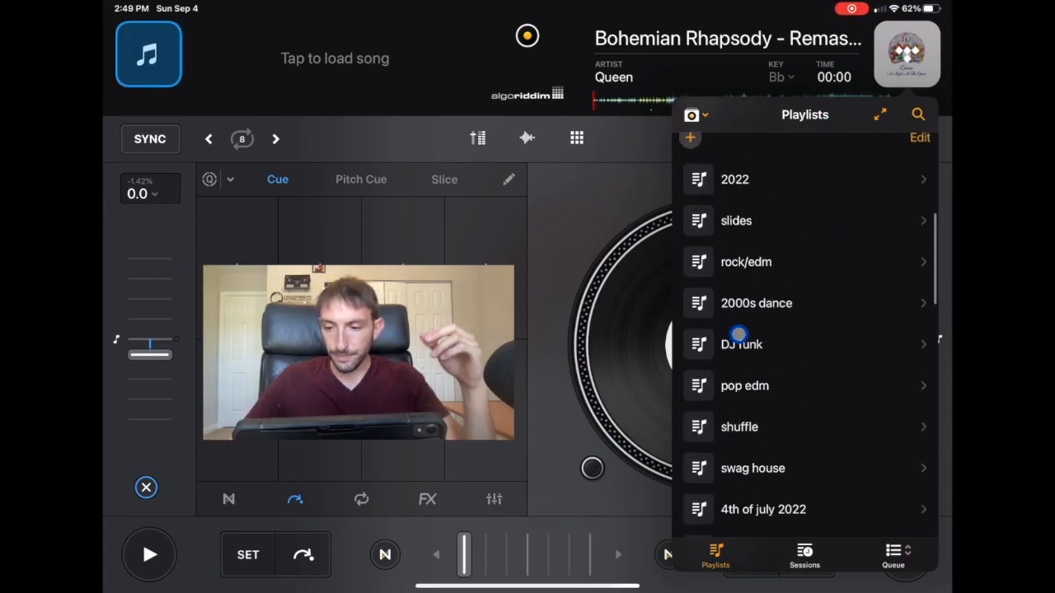
click(736, 220)
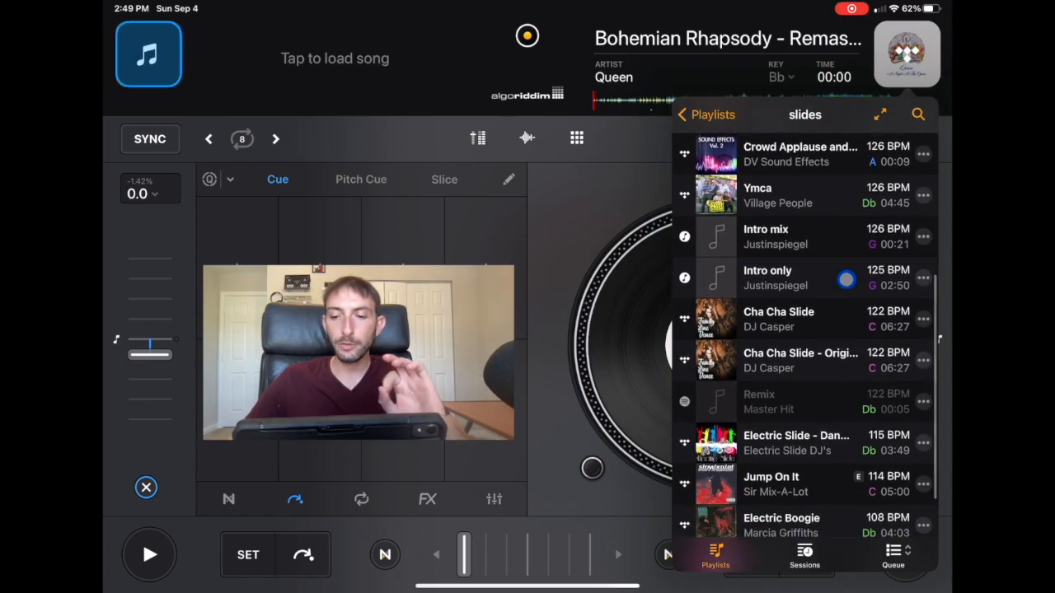
click(799, 360)
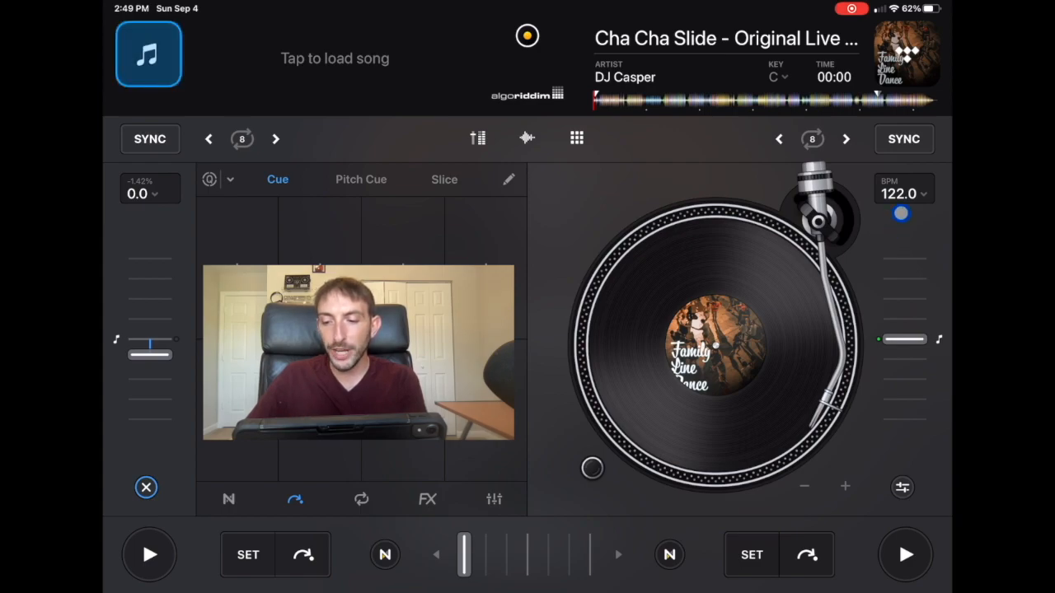
Scroll the Hip-Hop Classics list and load Ghostface Killah's Iron Maiden onto the right deck
drag(902, 342, 903, 322)
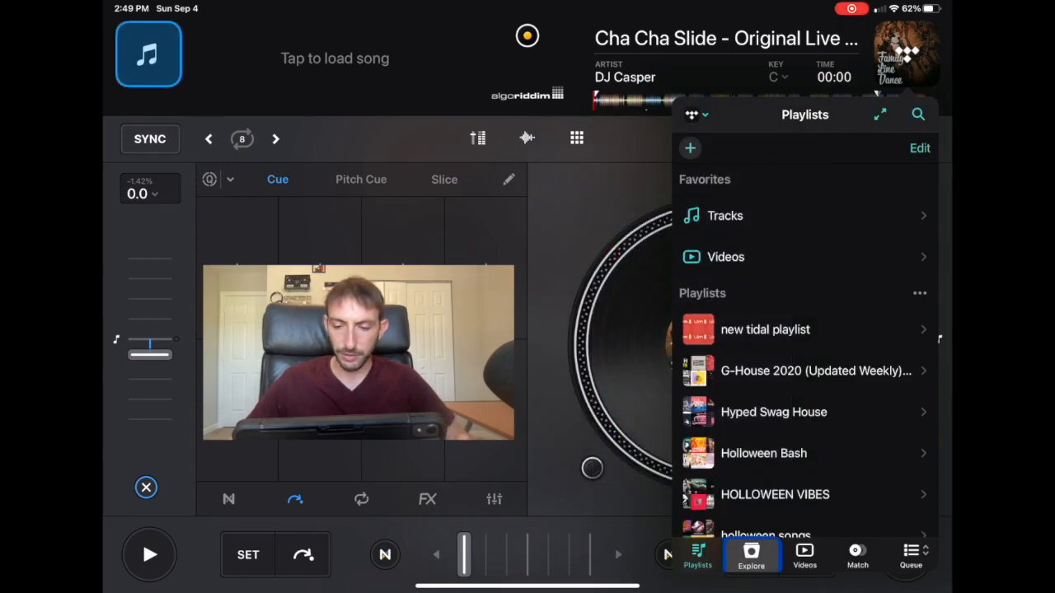
click(751, 557)
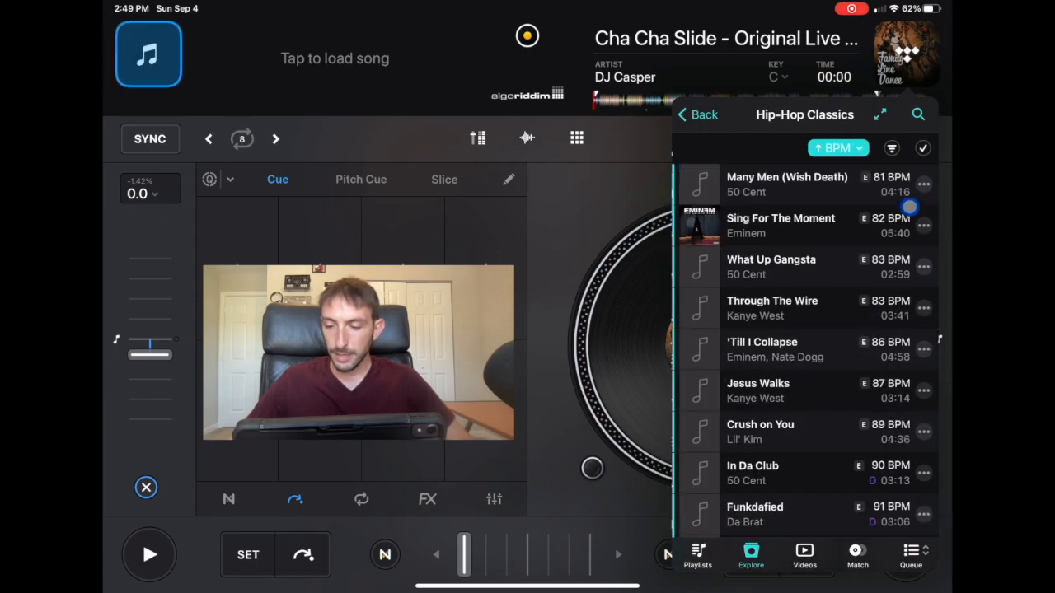
scroll(down, 3)
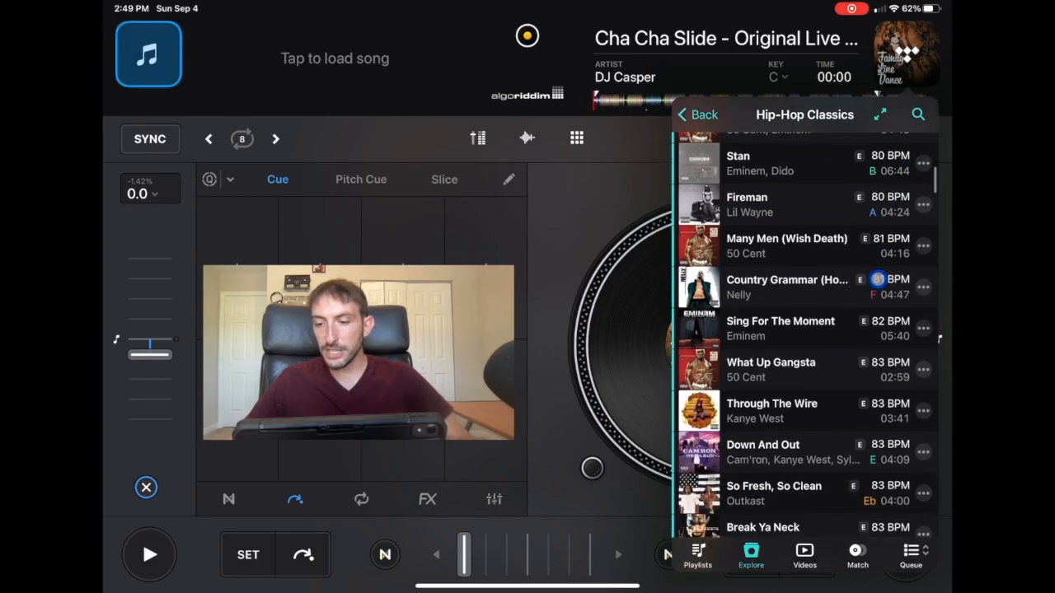
scroll(down, 3)
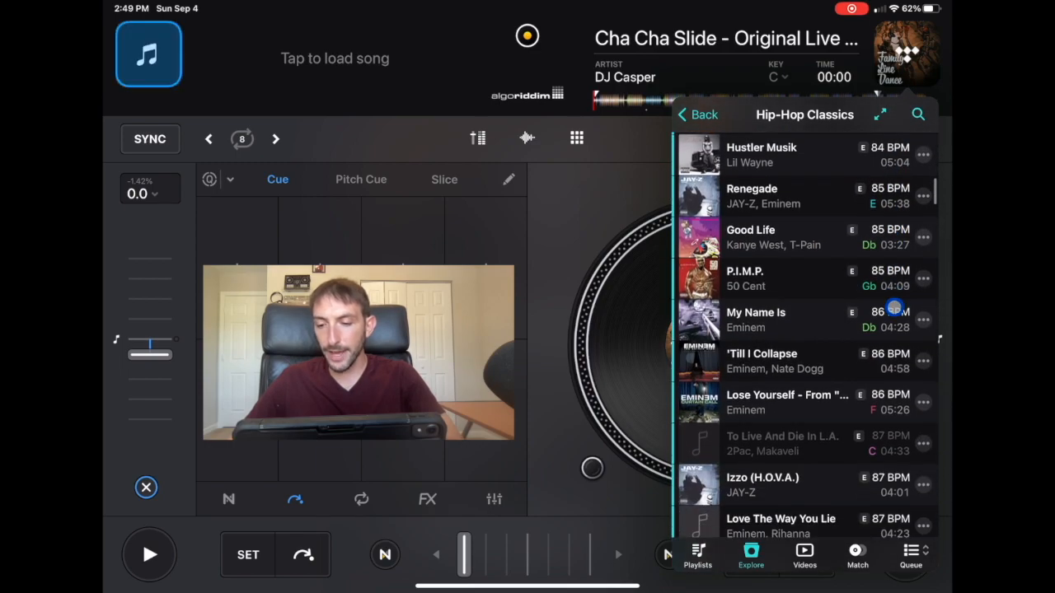
scroll(down, 3)
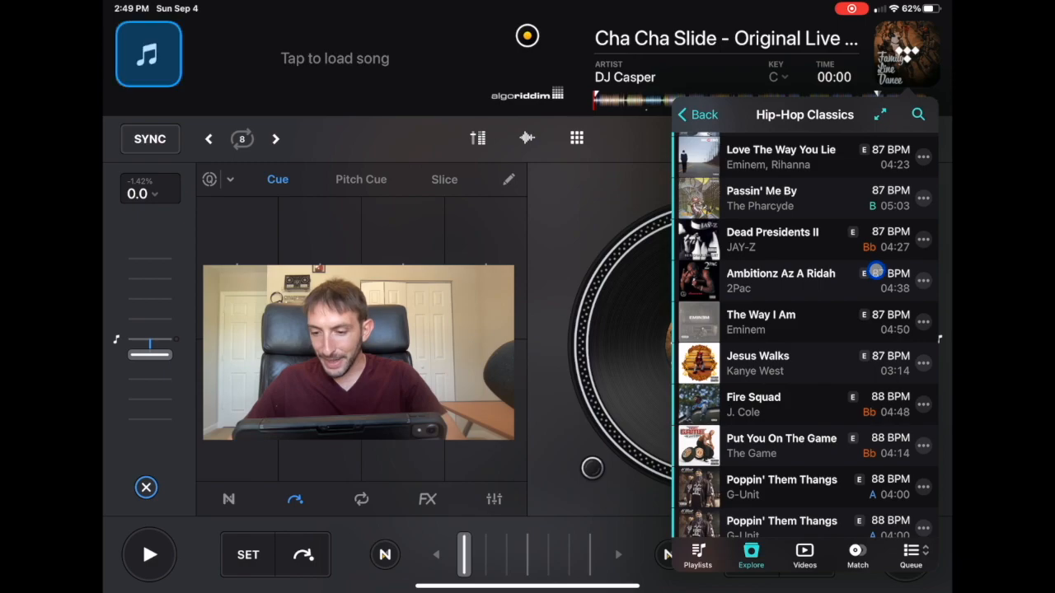
scroll(down, 3)
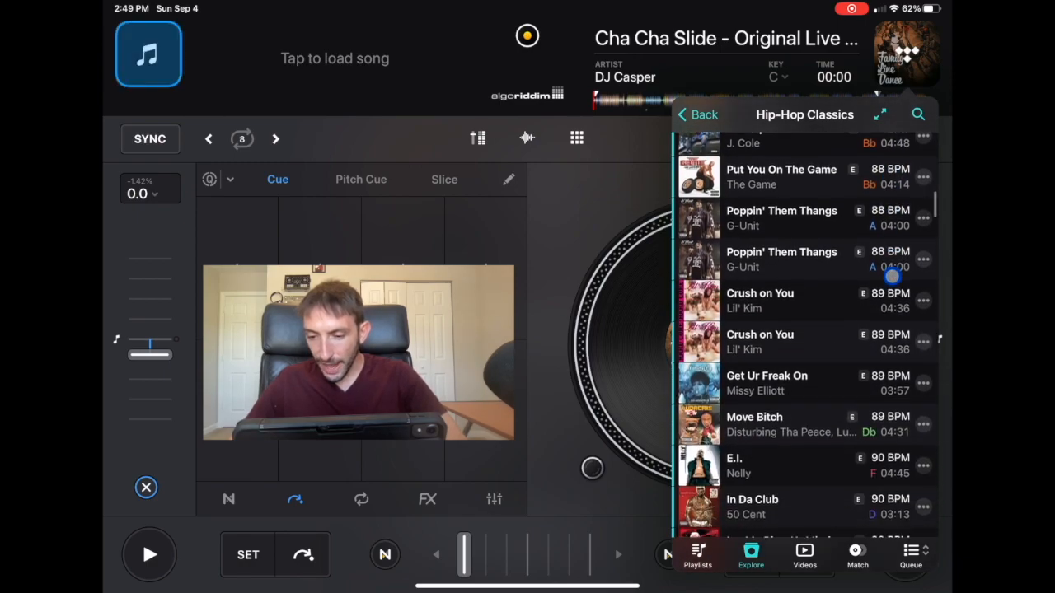
scroll(down, 3)
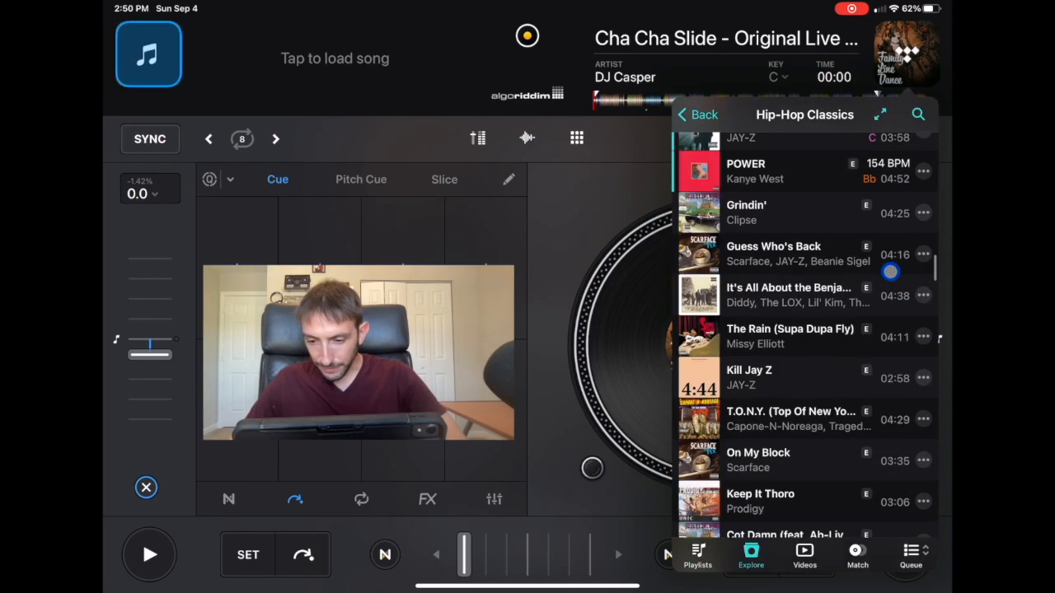
scroll(down, 3)
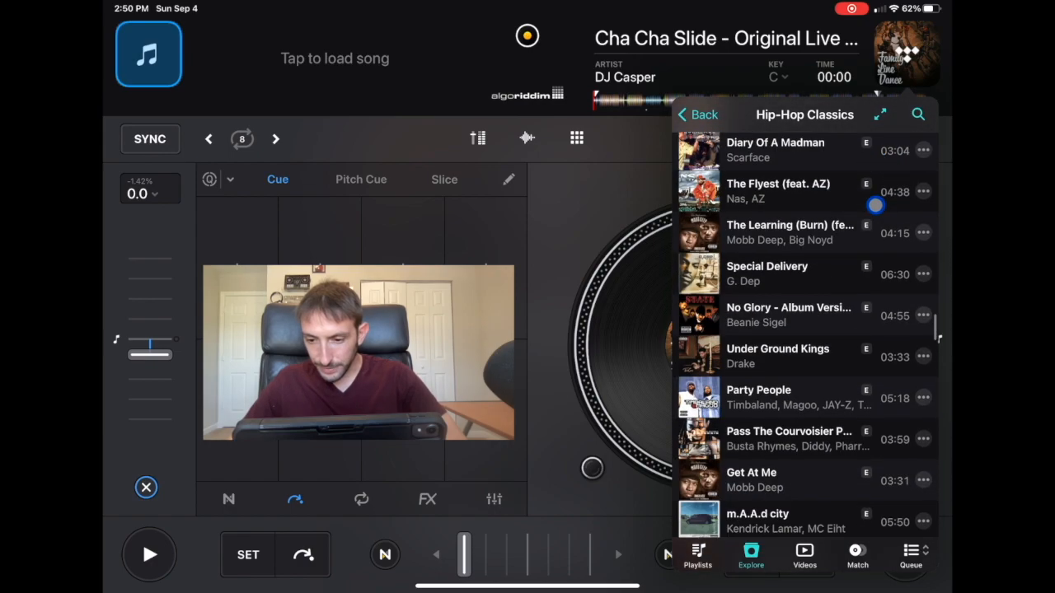
scroll(down, 3)
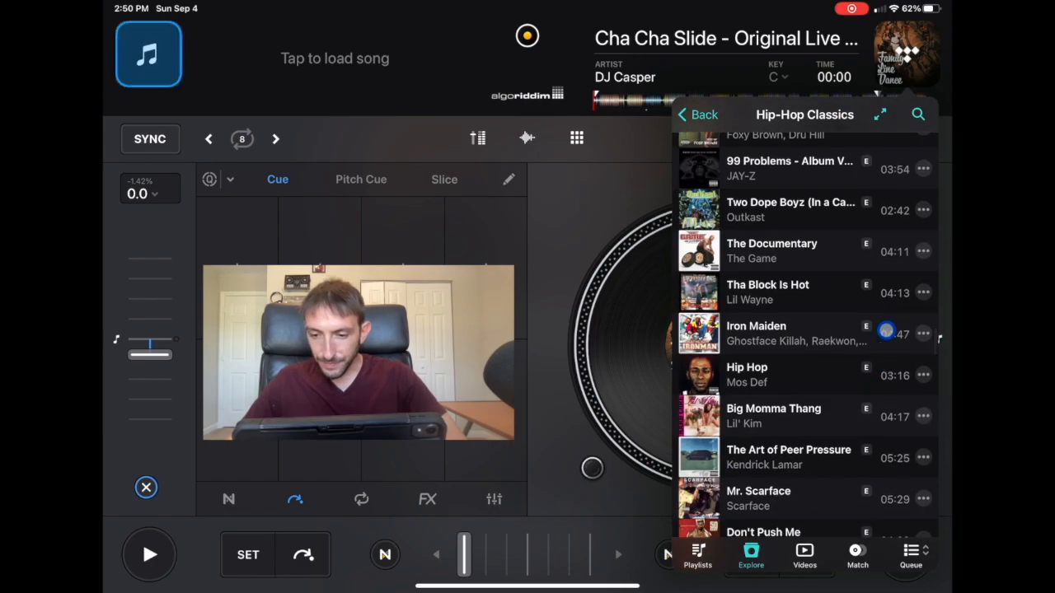
click(924, 375)
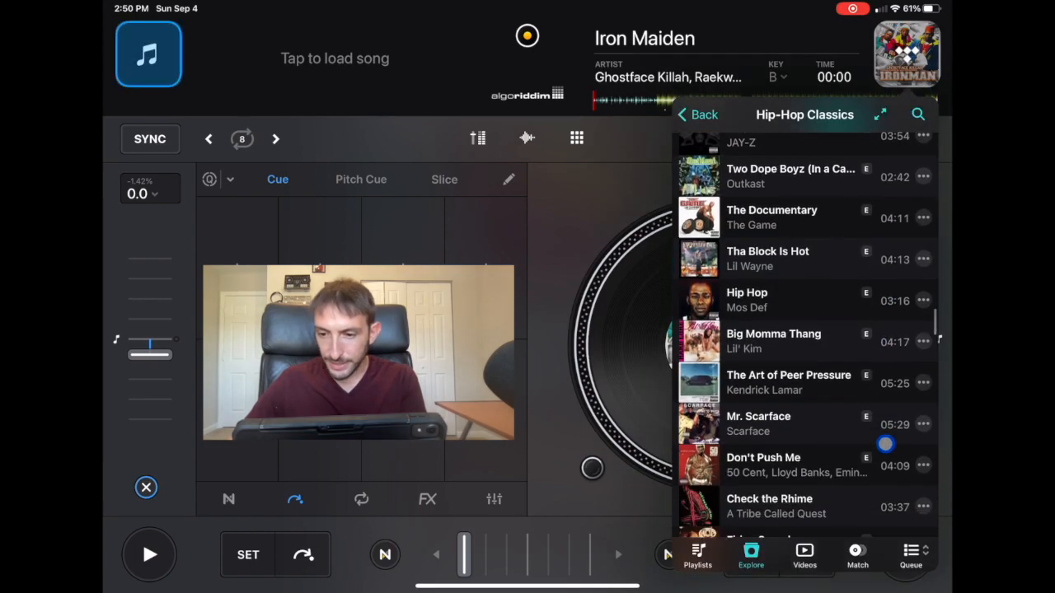
Load A Tribe Called Quest's Check the Rhime onto the right deck, replacing Iron Maiden
click(769, 507)
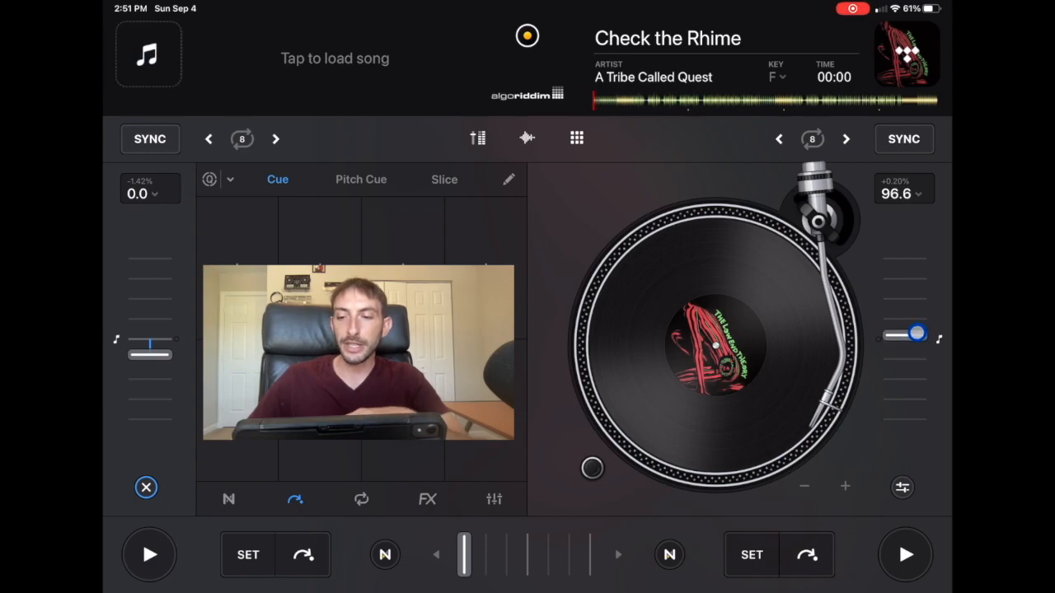
Load Lil' Kim's Big Momma Thang on the left deck and sync it to 96.6 BPM
click(776, 76)
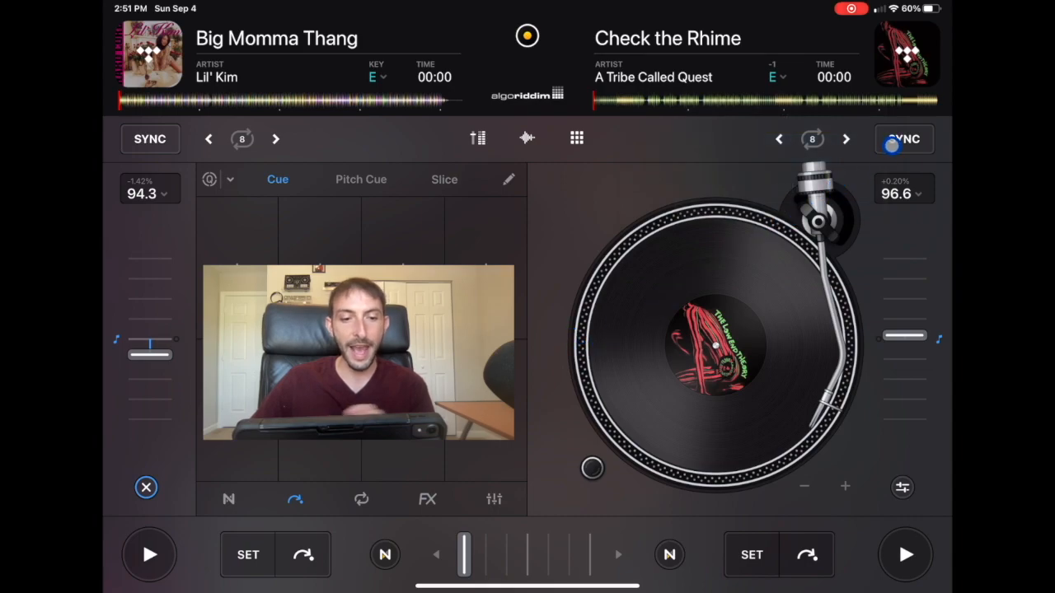
click(150, 139)
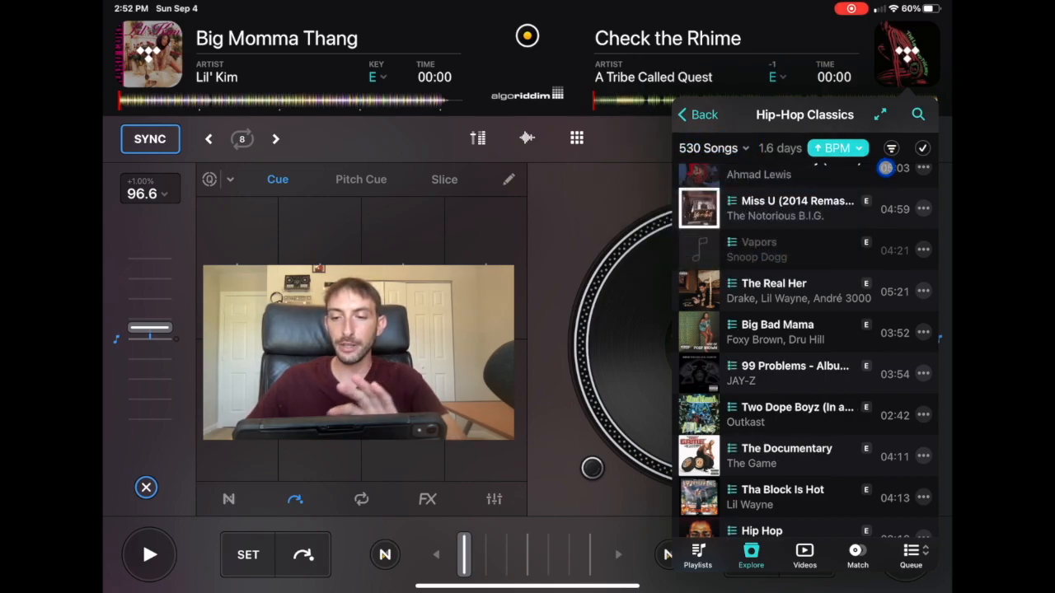
Browse TIDAL Explore's Pop genre, viewing the Pop Life and Pop Kings playlists
click(923, 209)
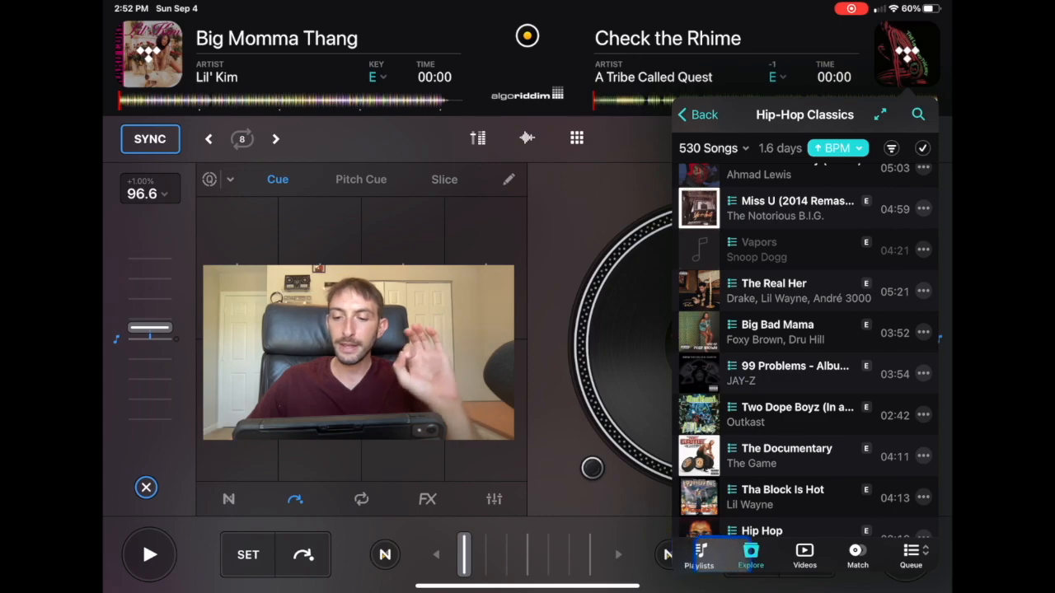
click(697, 115)
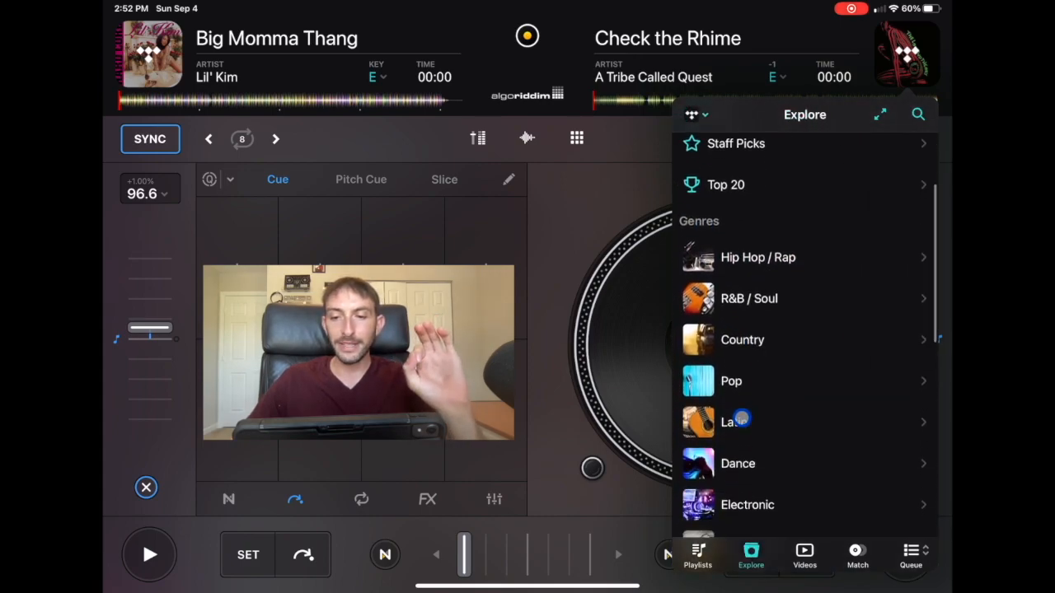
click(731, 381)
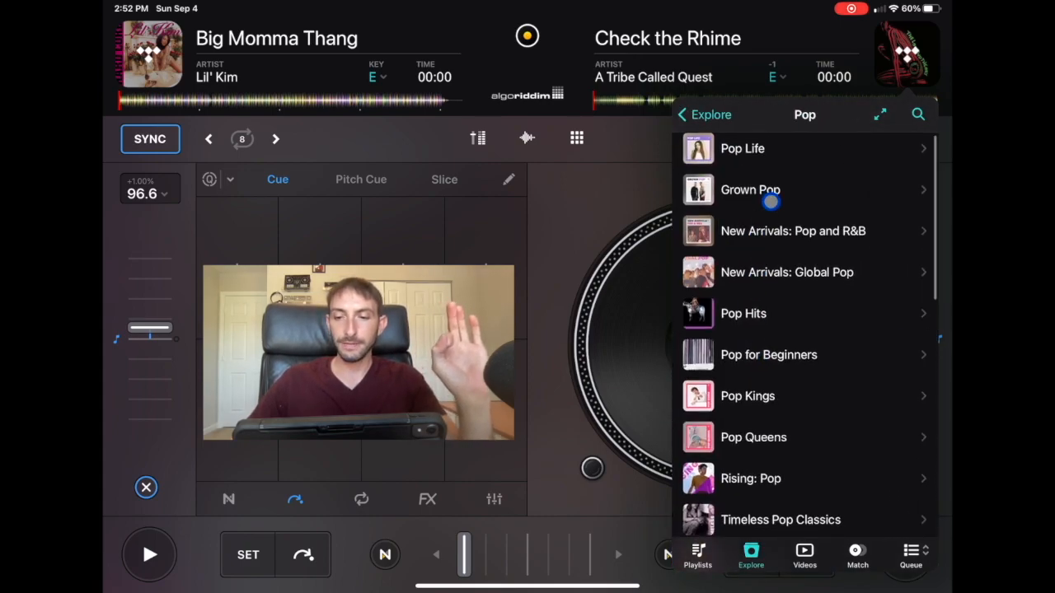
click(742, 149)
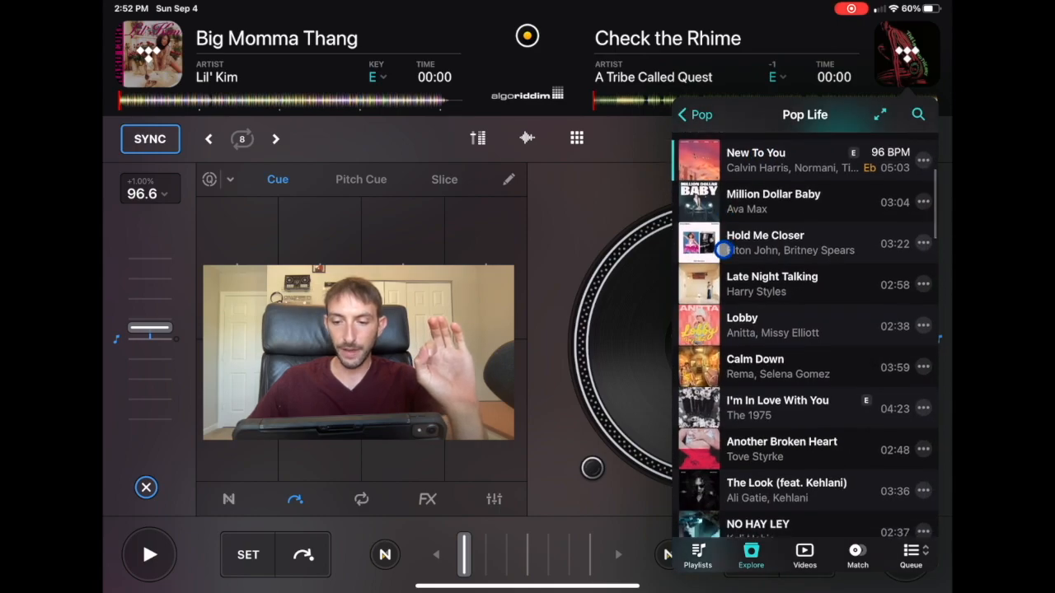
click(694, 114)
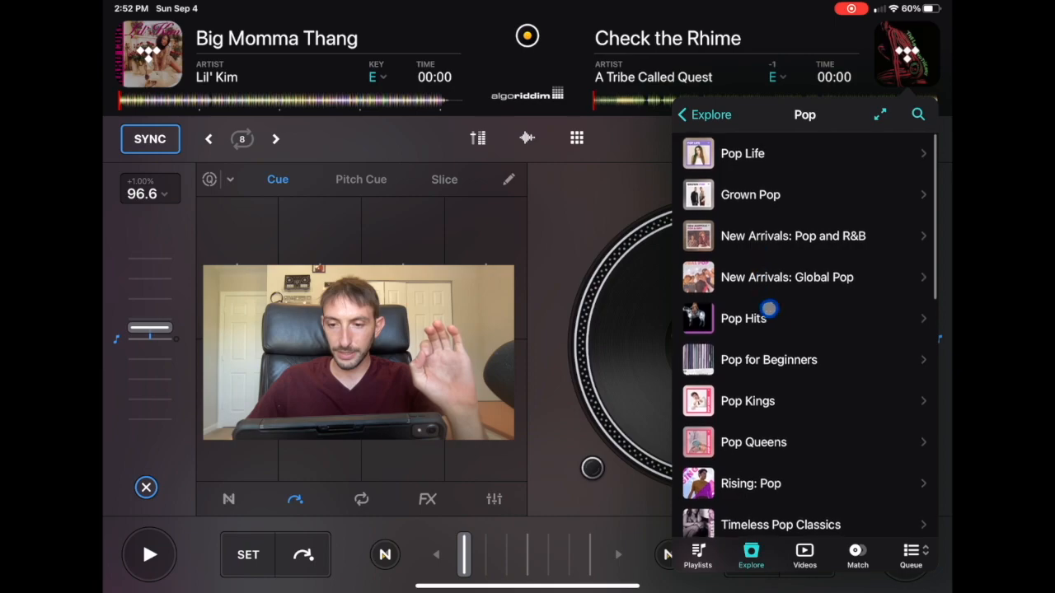
click(747, 401)
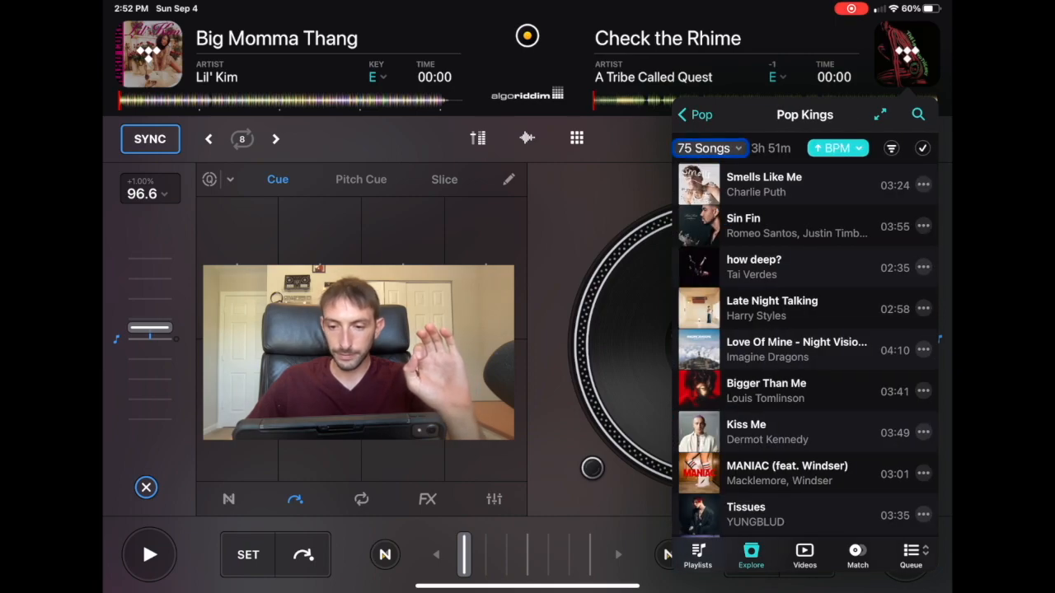
Open the Hip-Hop Classics playlist under Explore's Hip Hop / Rap genre
click(682, 115)
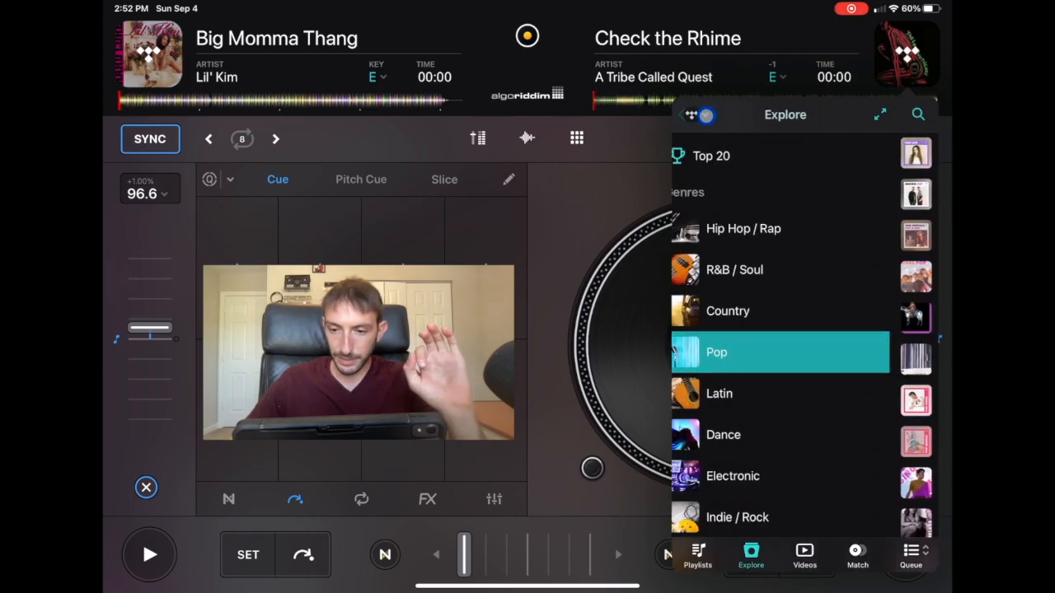
click(743, 228)
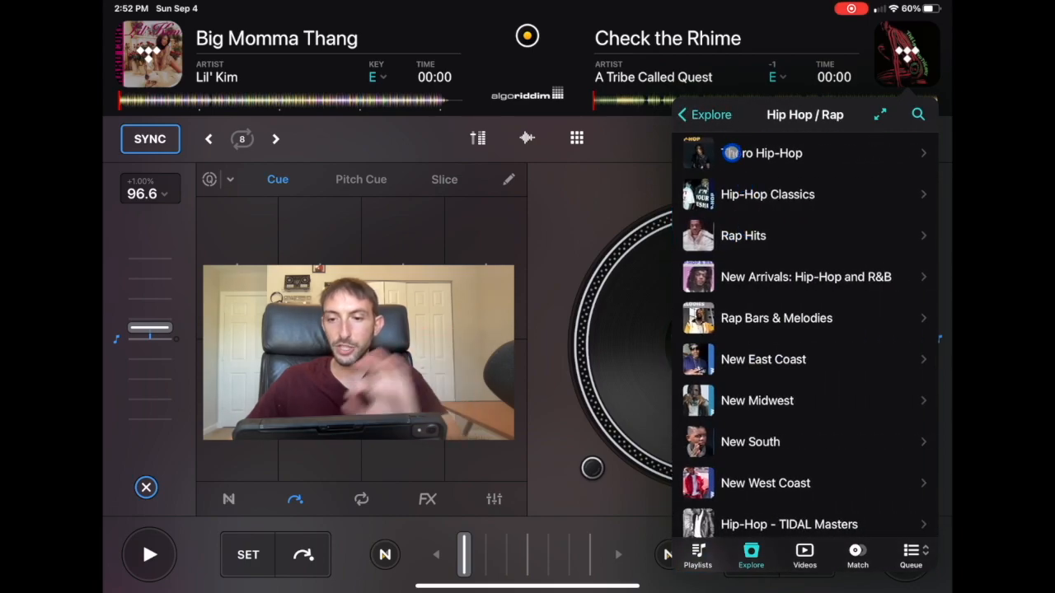
click(767, 195)
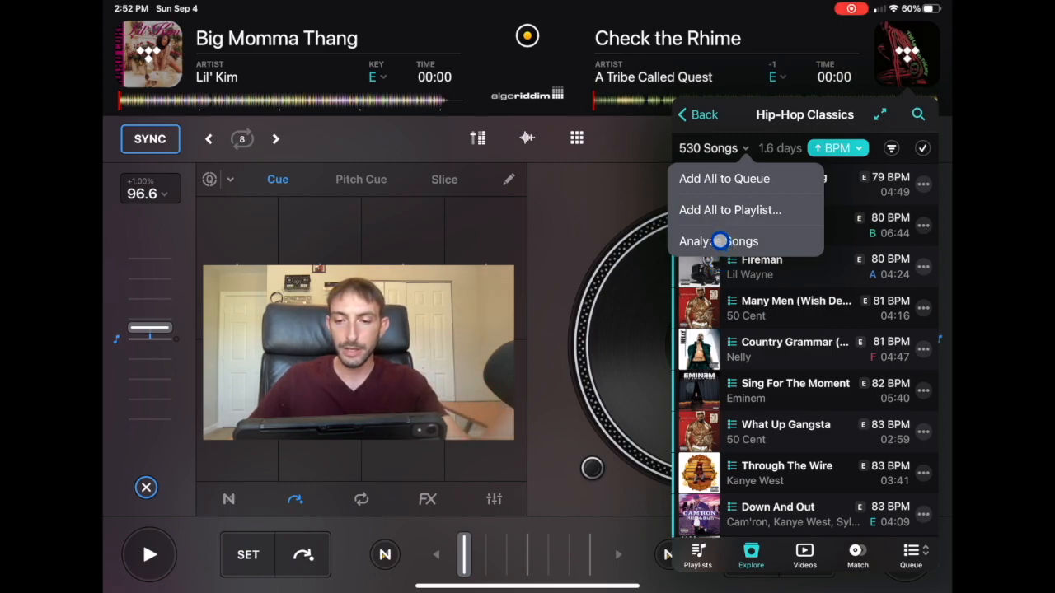
Start analyzing all 530 Hip-Hop Classics songs, then cancel after 150 tracks
click(718, 241)
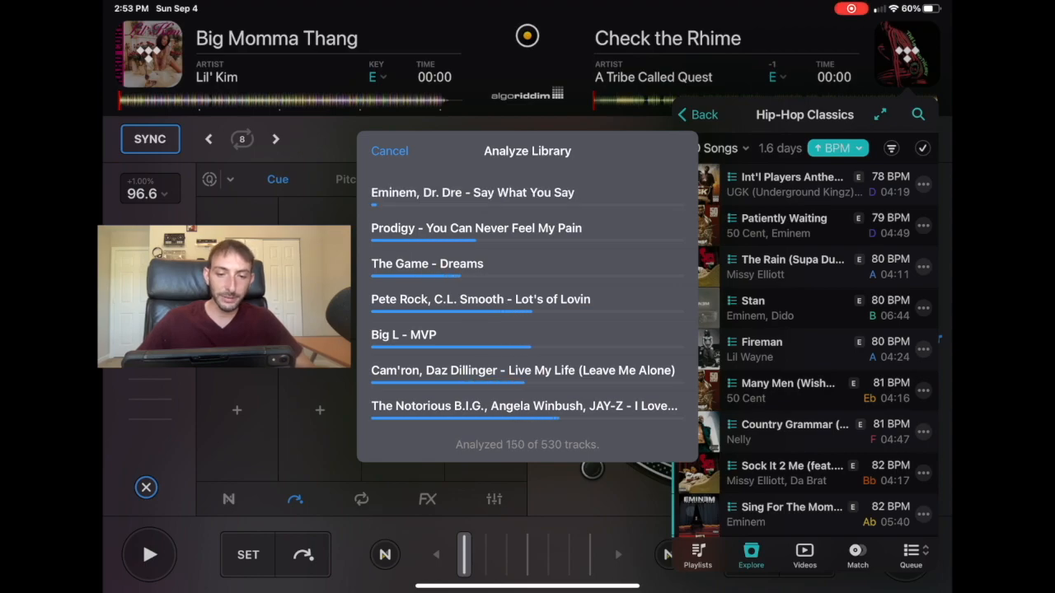
click(389, 150)
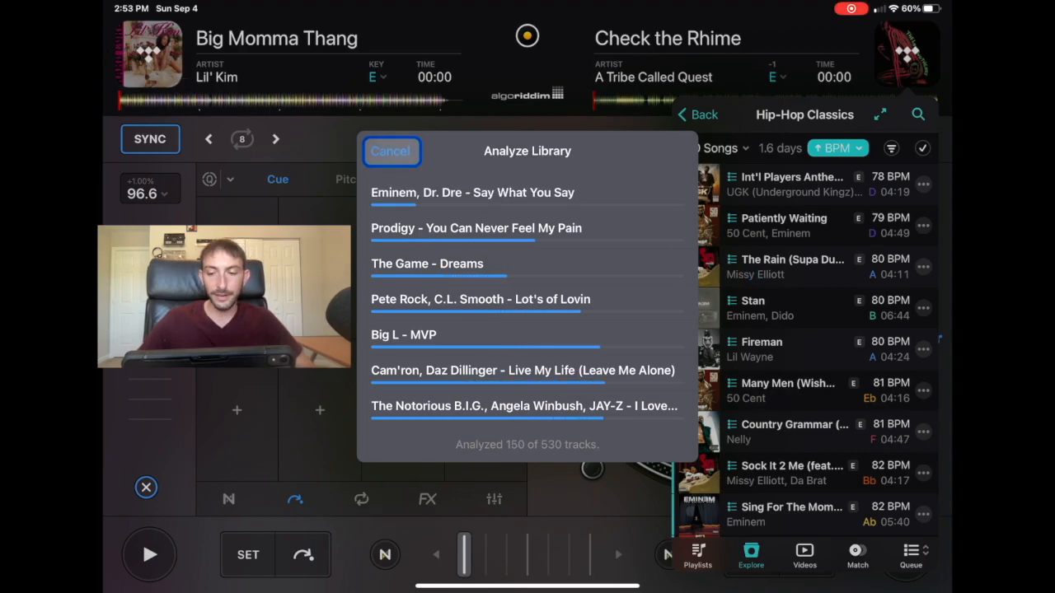
click(391, 151)
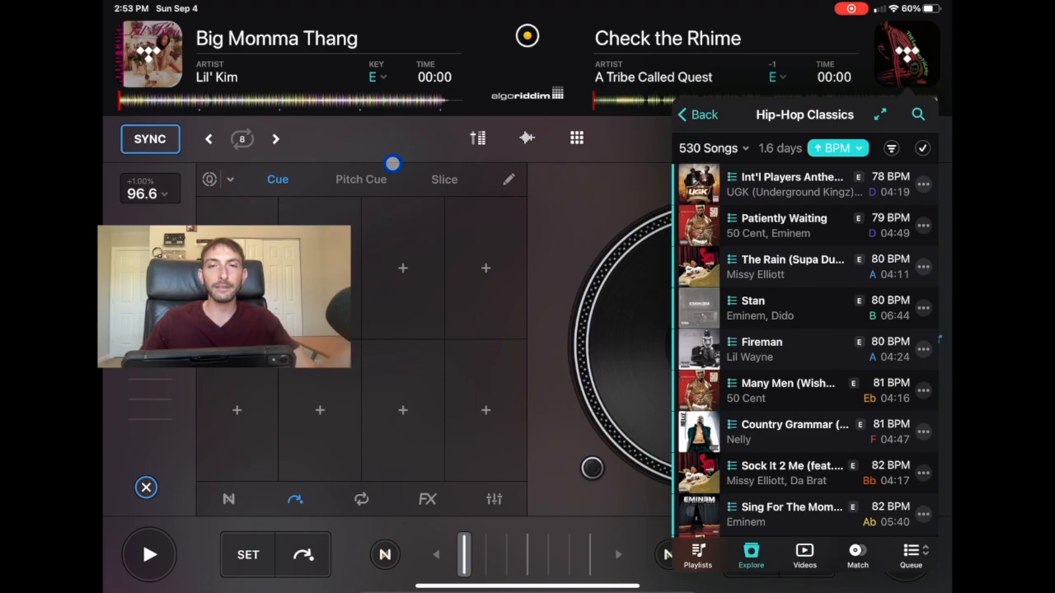